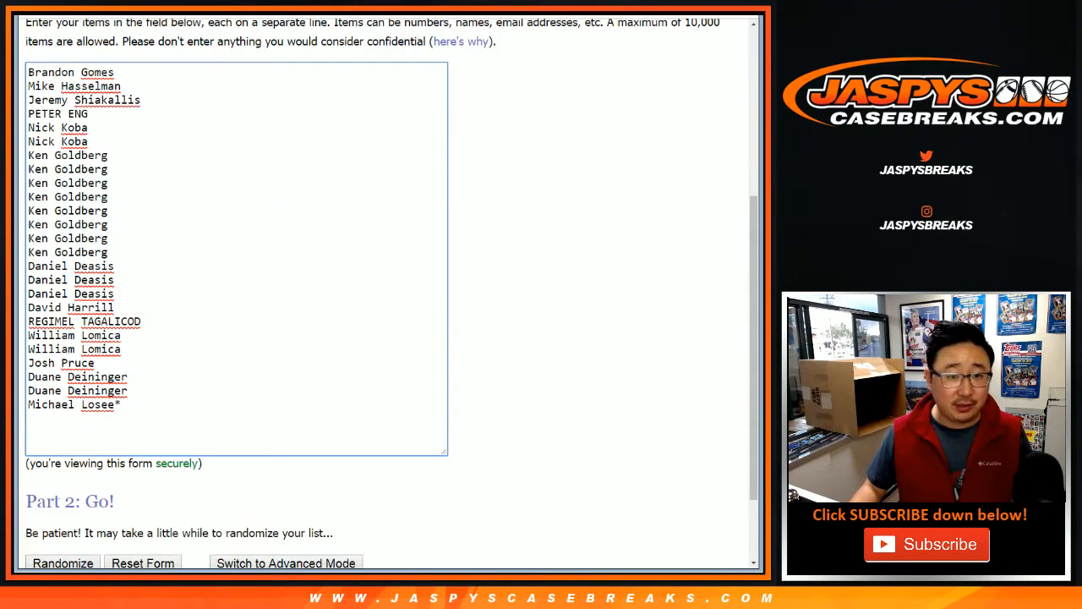
Roll the two dice and return to the 25-name customer list in List Randomizer
scroll("up", 3)
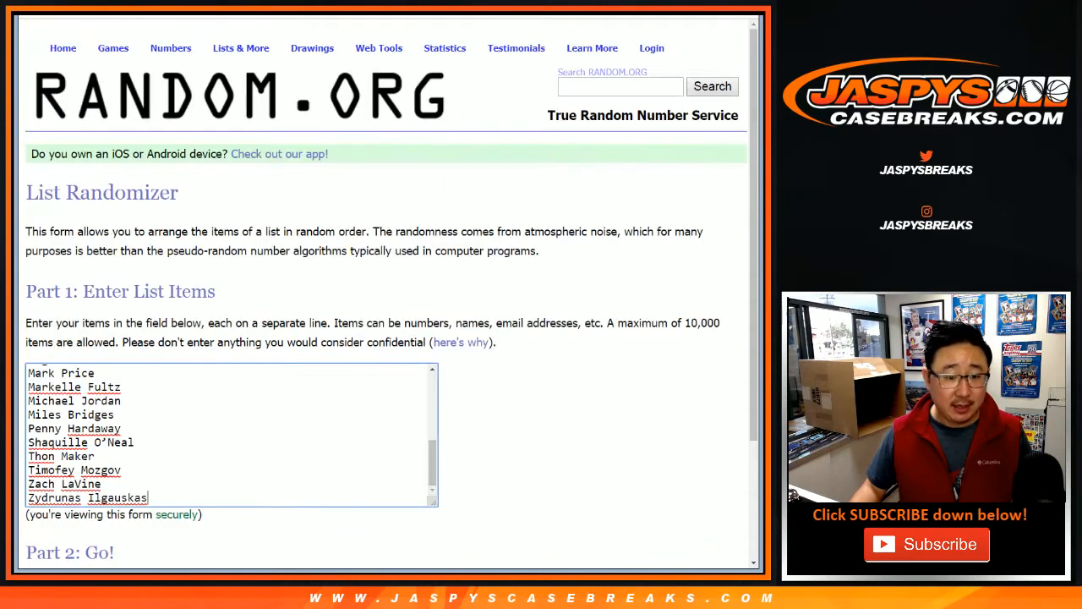
scroll("down", 3)
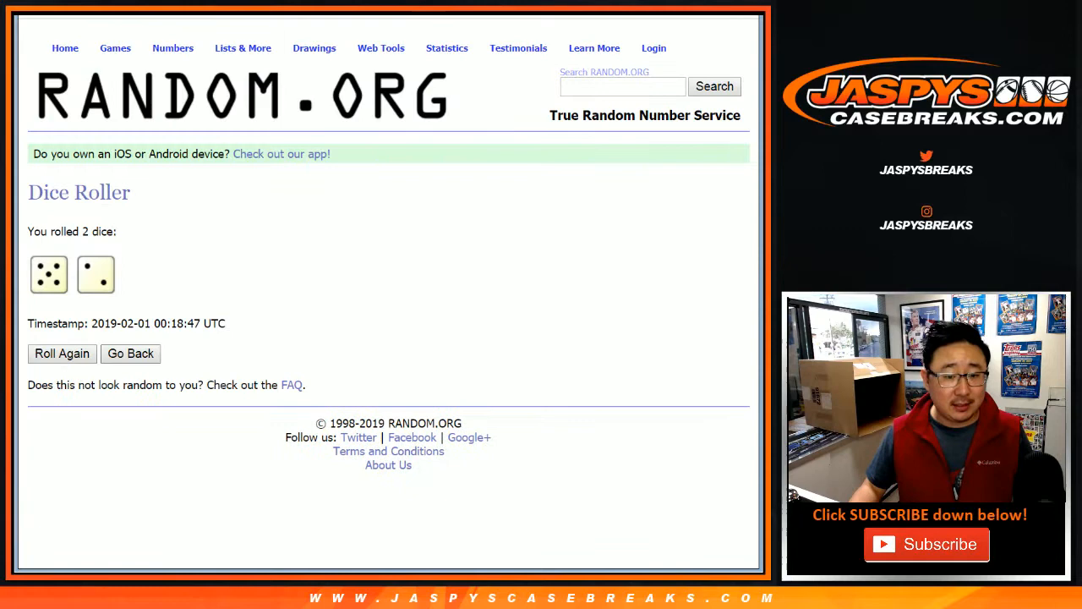
left_click(130, 354)
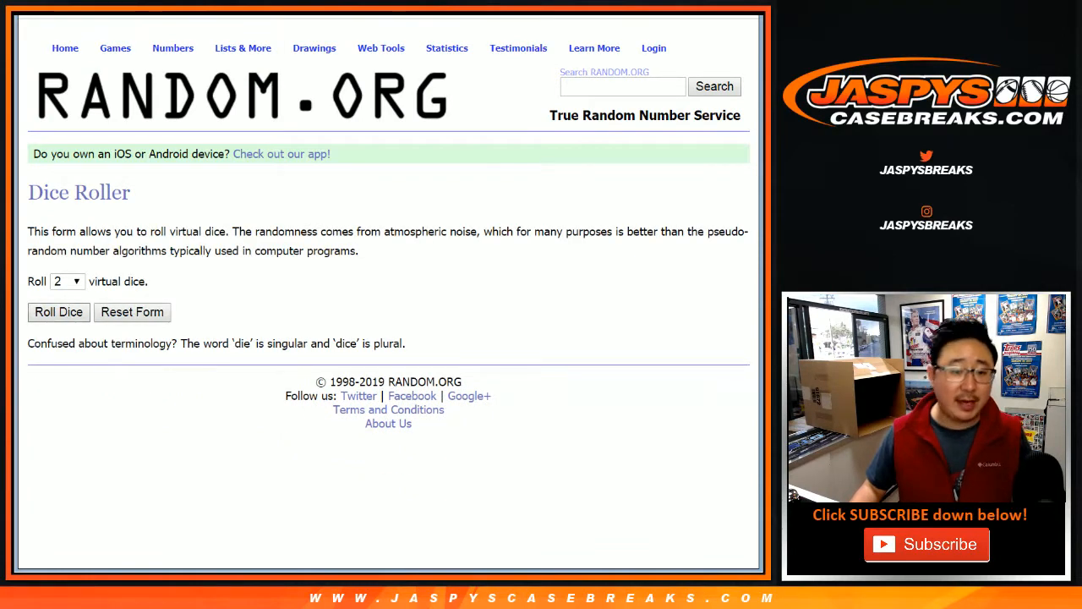
left_click(57, 311)
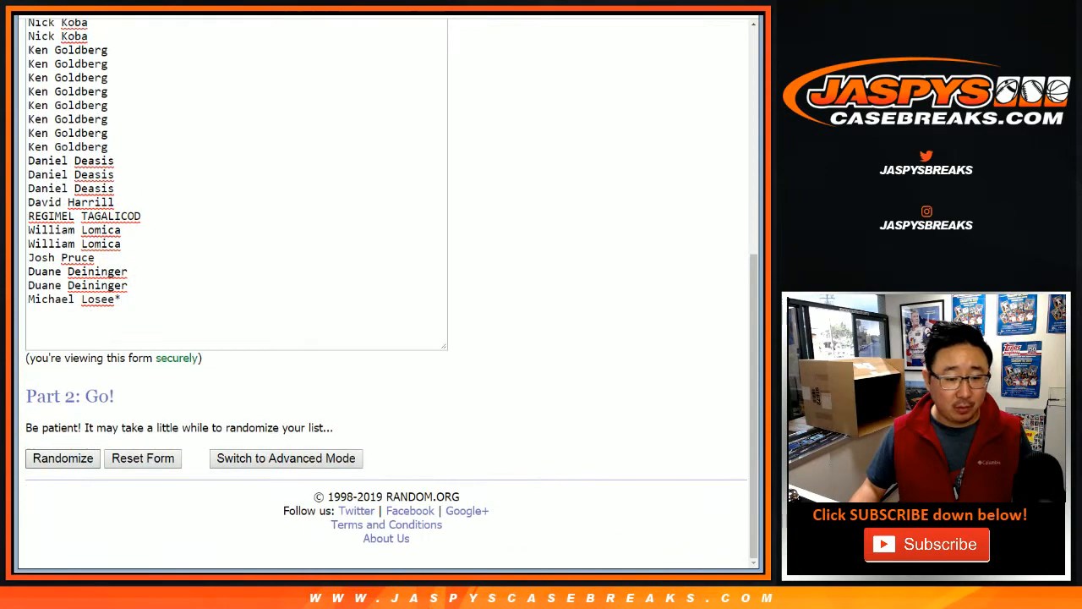
Shuffle the 25 customer names repeatedly until the list has been randomized five times
left_click(62, 456)
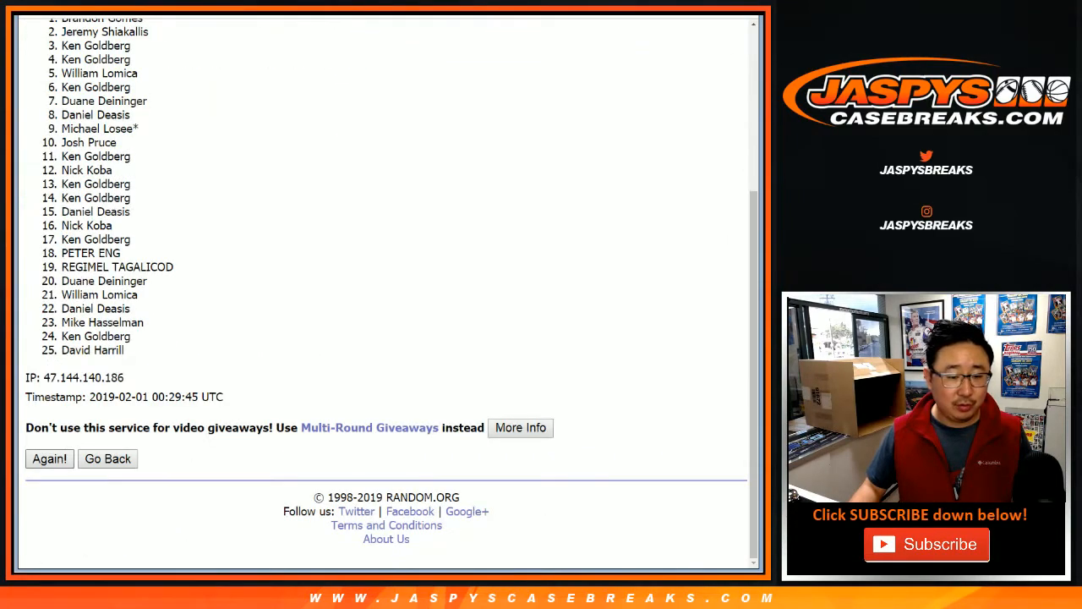
left_click(47, 458)
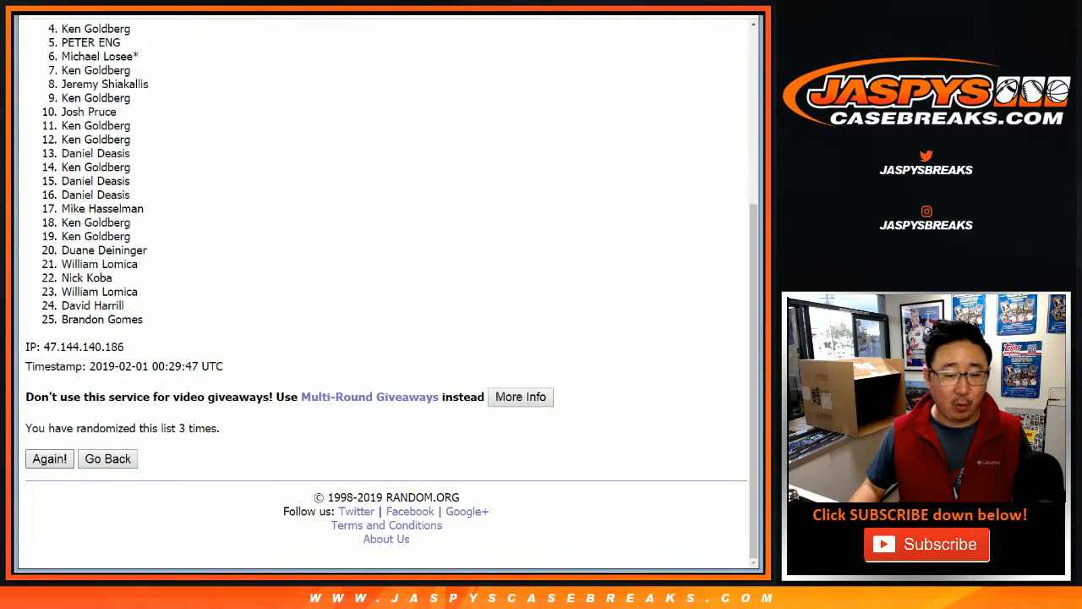
left_click(49, 458)
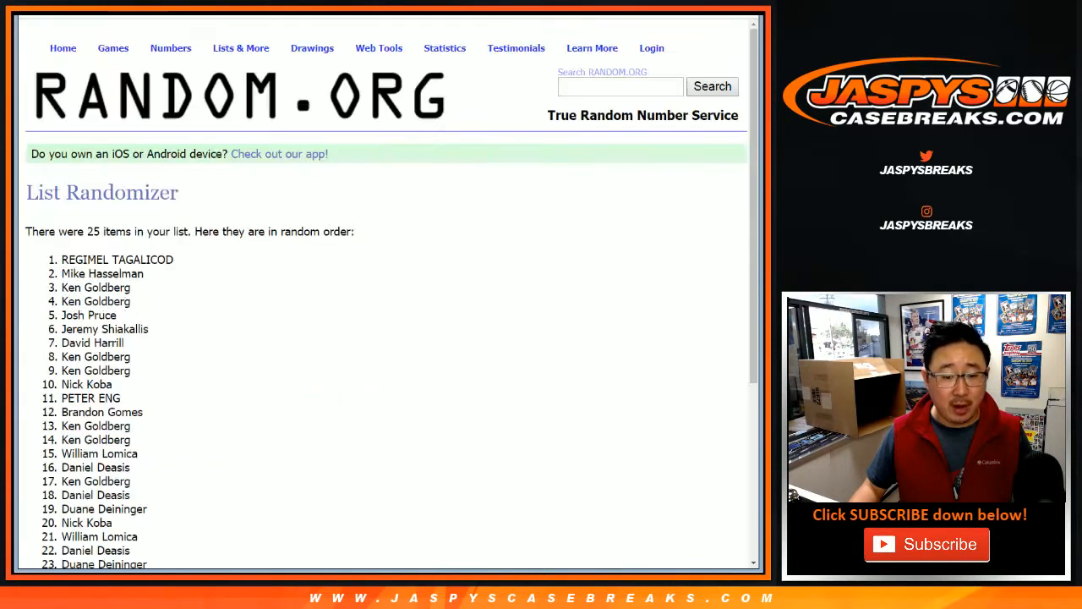
scroll("down", 3)
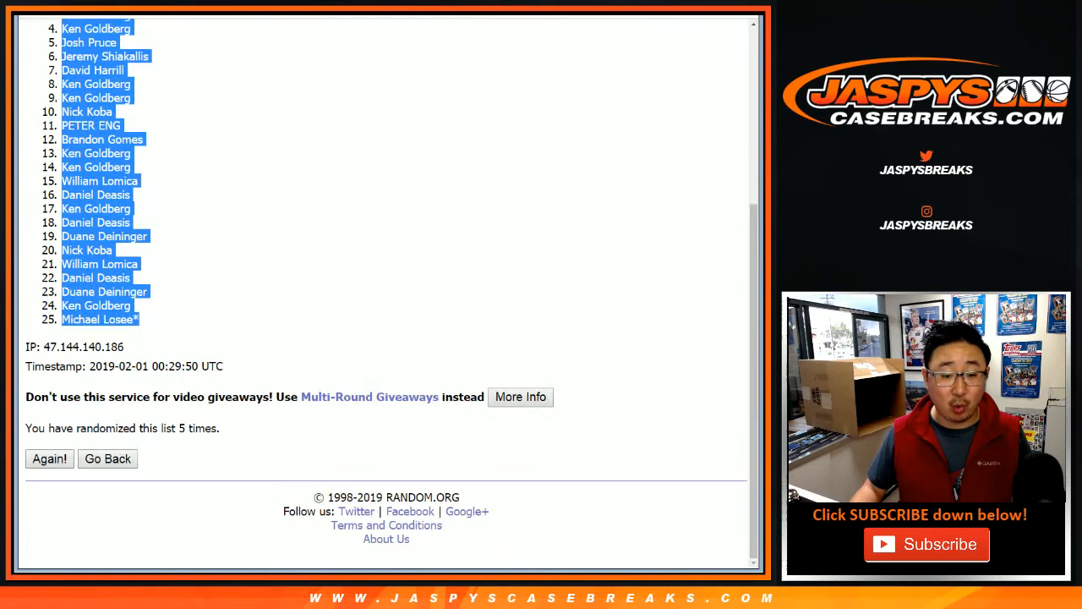
scroll("up", 3)
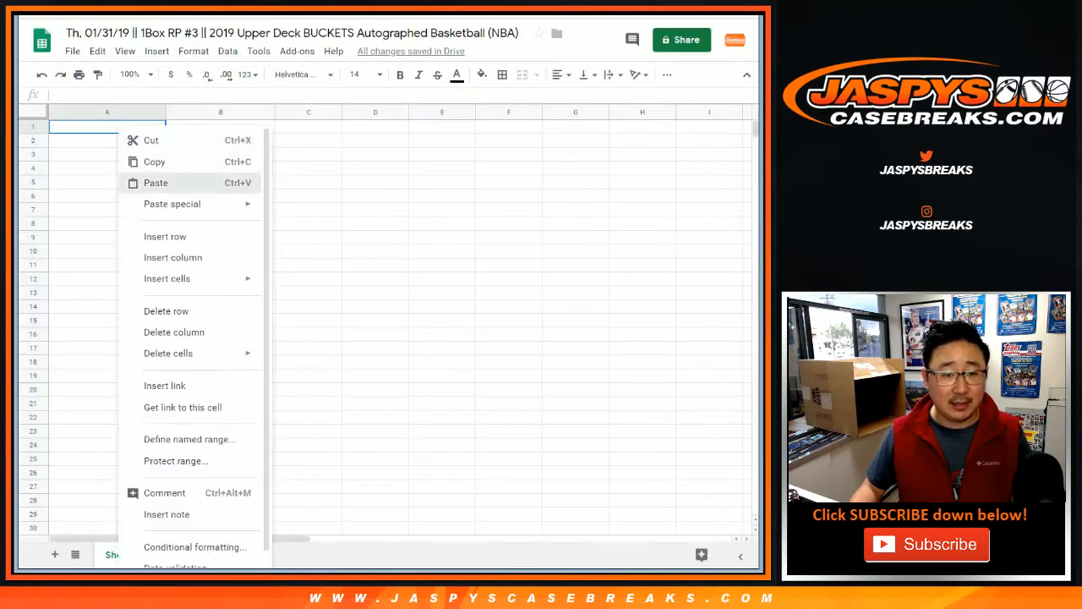
Paste the shuffled customer names into A1, then shuffle the 25 basketball players in List Randomizer
left_click(155, 182)
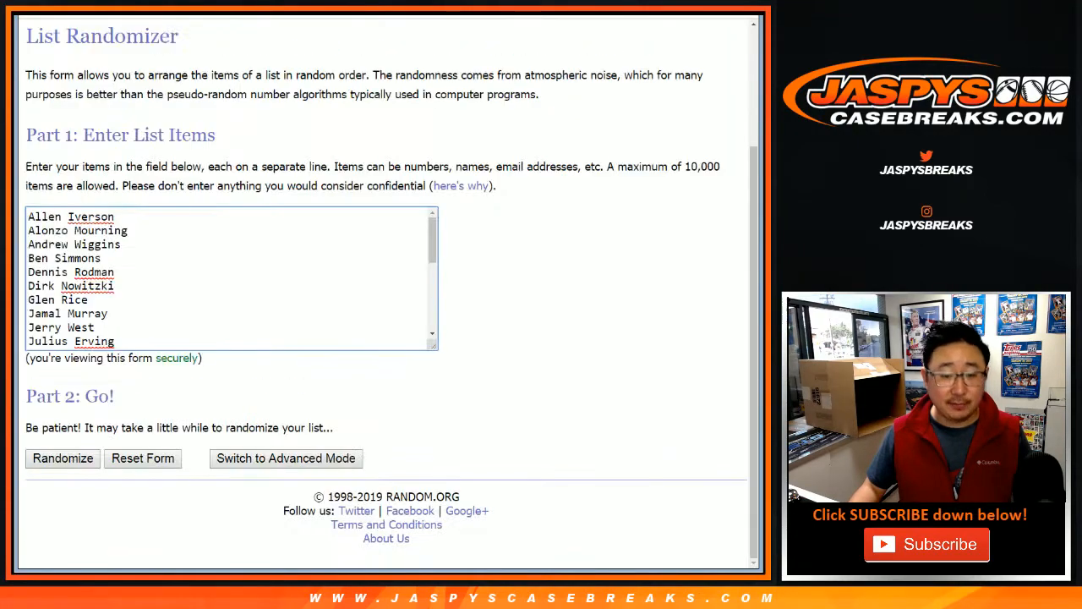
left_click(63, 456)
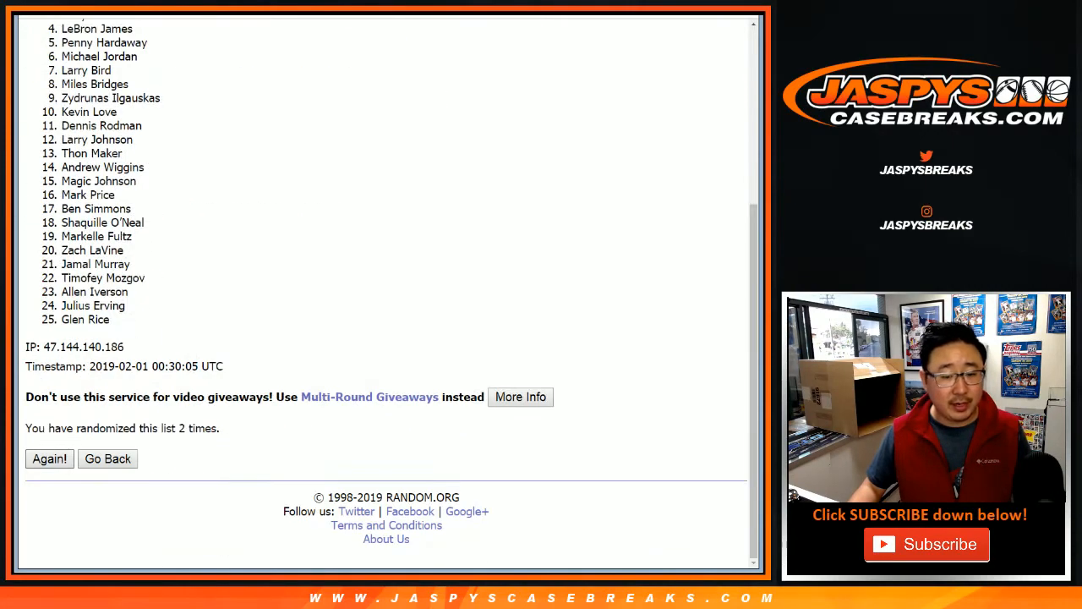
left_click(49, 458)
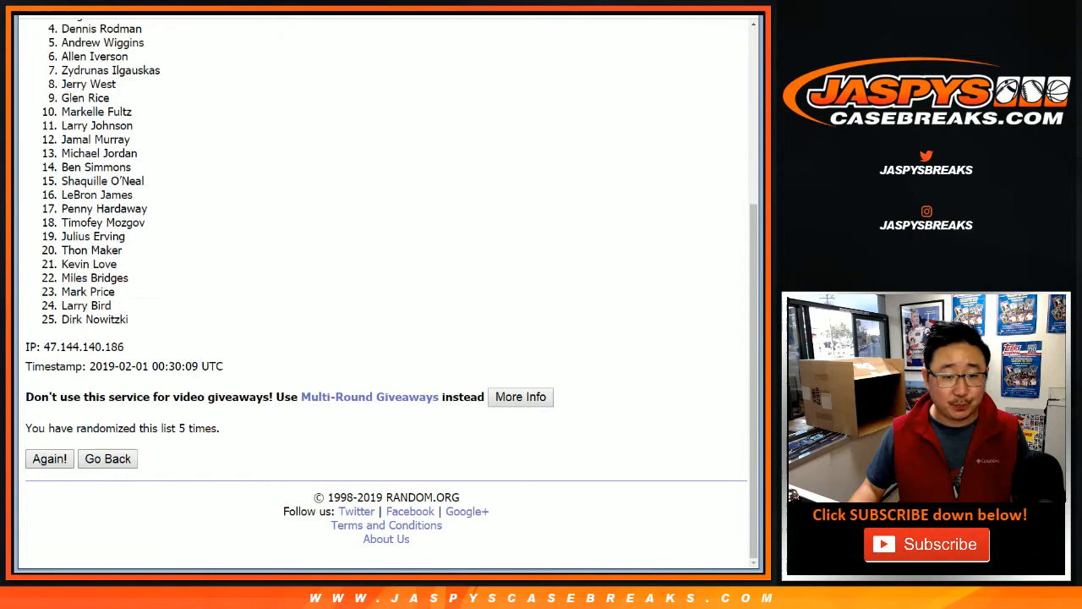
scroll("up", 3)
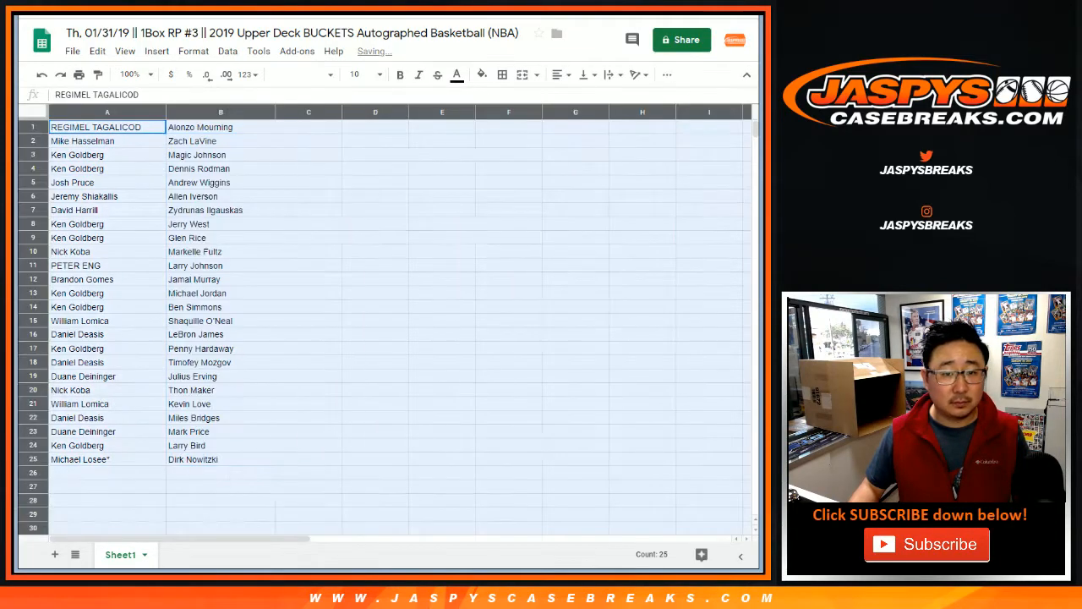
left_click(375, 75)
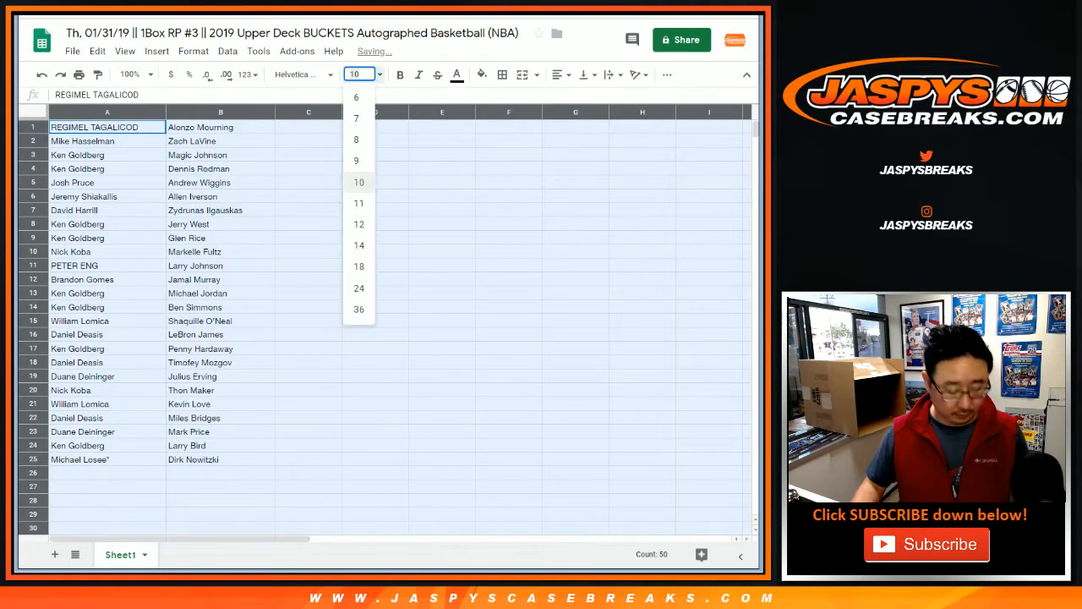
left_click(358, 245)
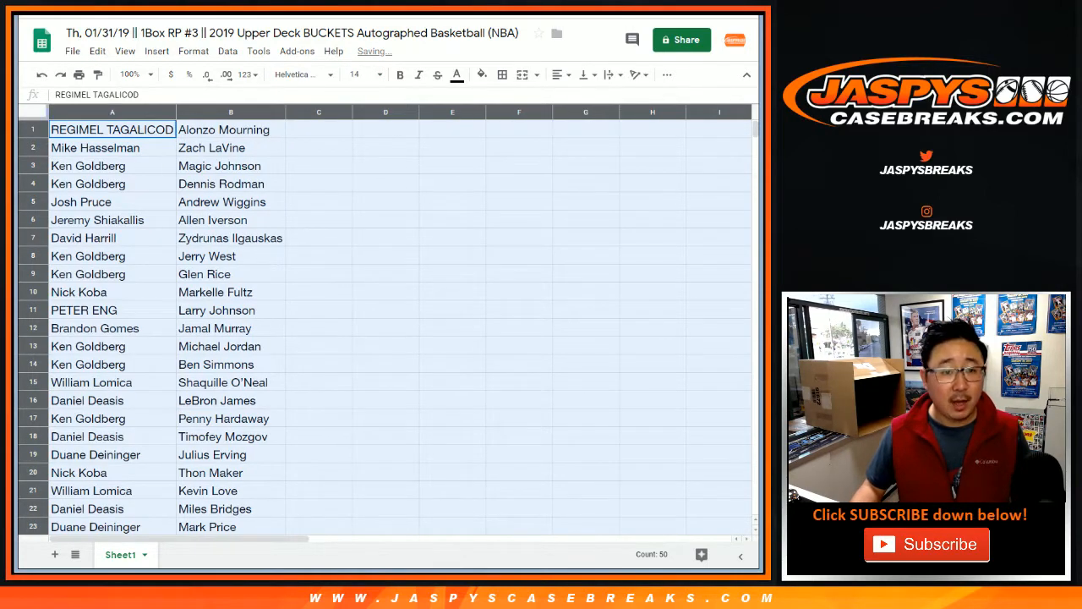
left_click(111, 147)
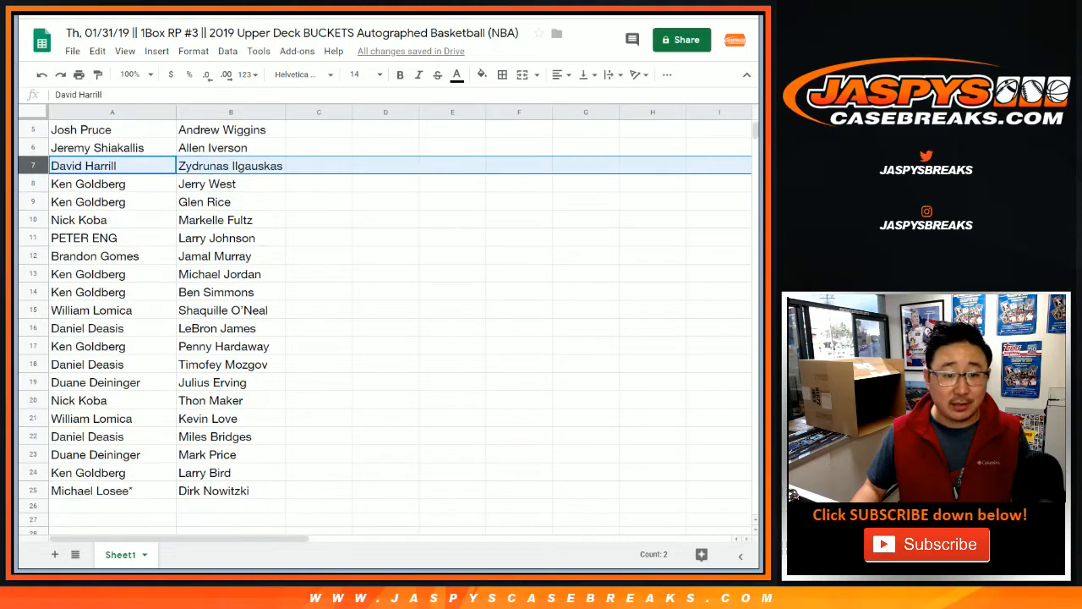
left_click(112, 183)
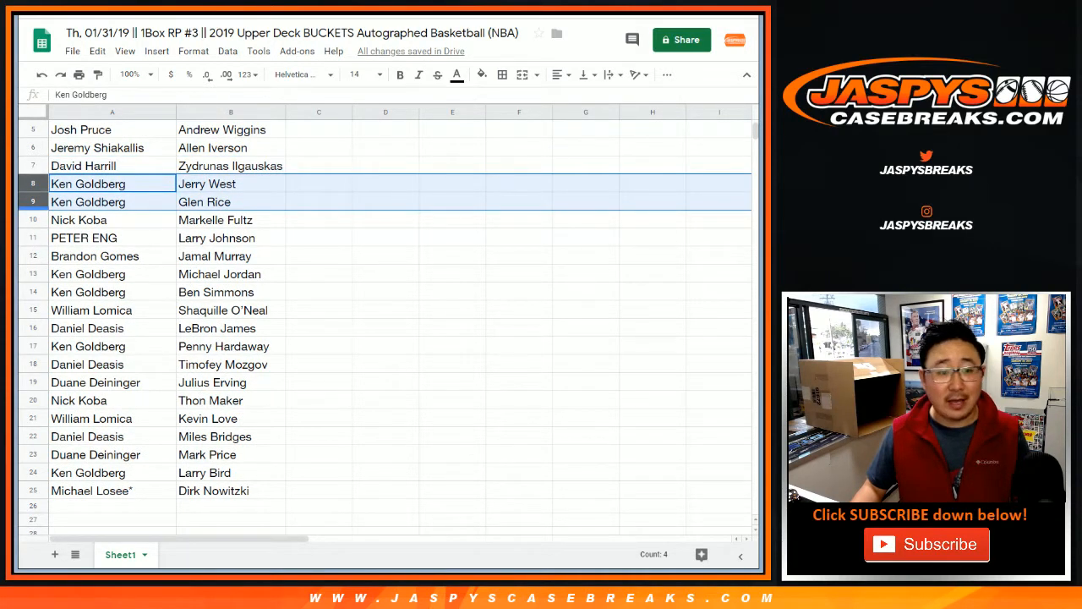
left_click(85, 237)
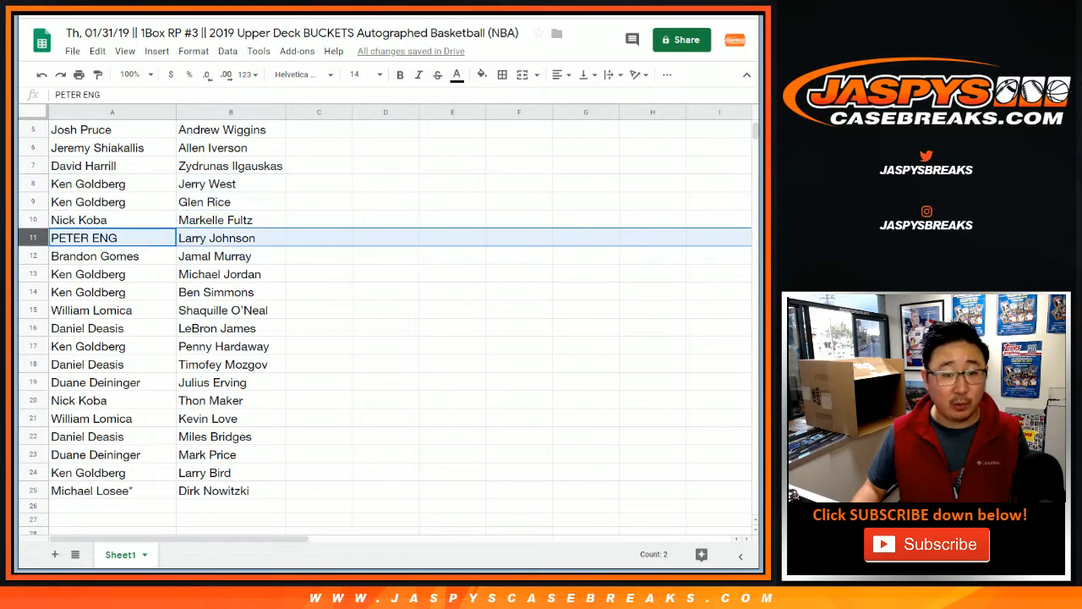
left_click_drag(88, 274, 88, 291)
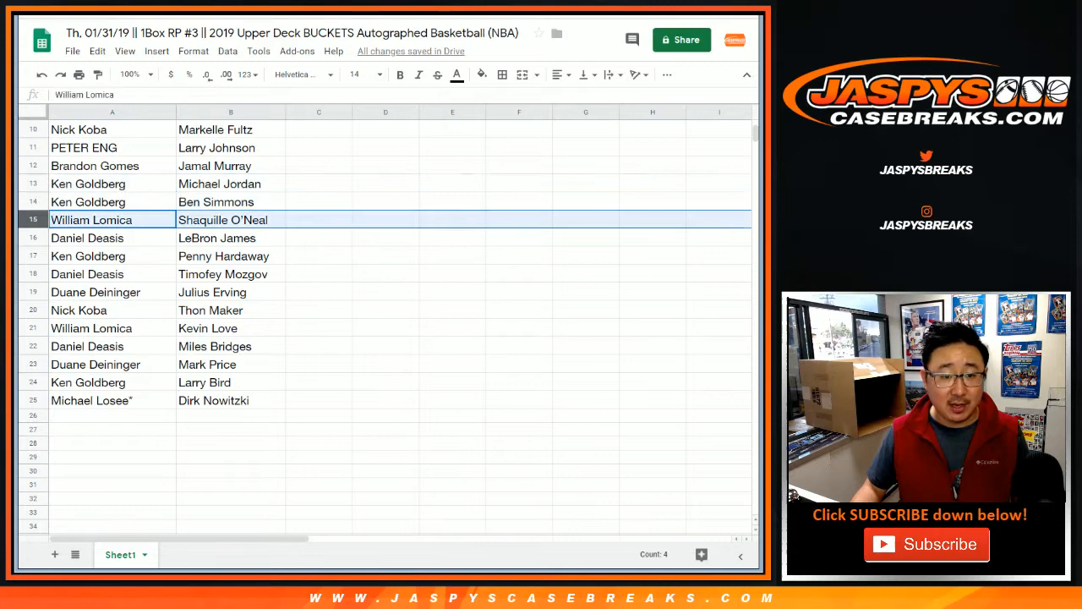
Go through the remaining pairings down to Michael Losee* with Dirk Nowitzki
left_click(88, 256)
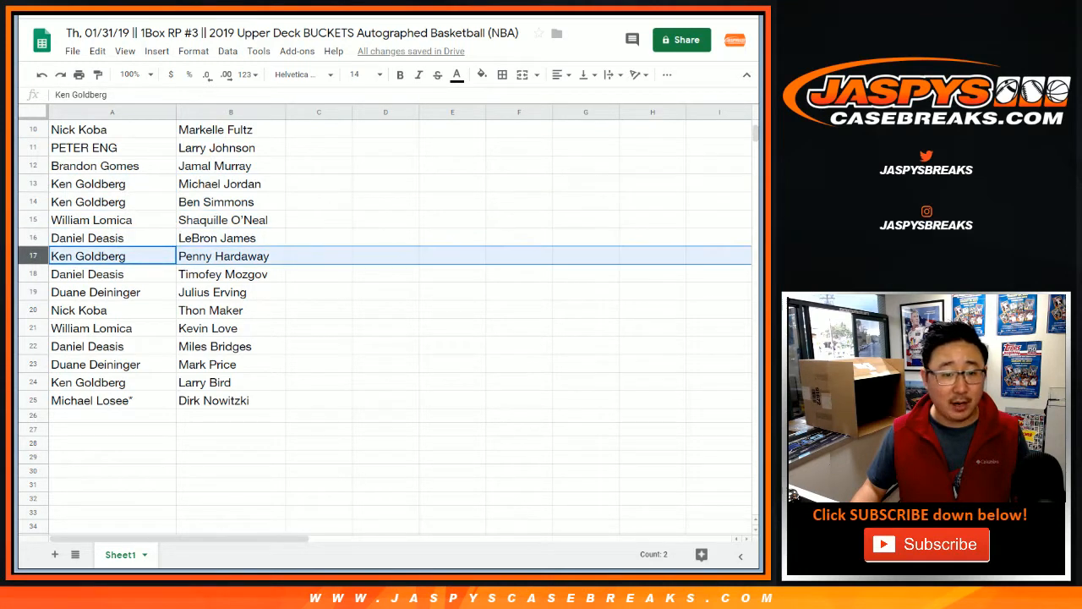
left_click(112, 290)
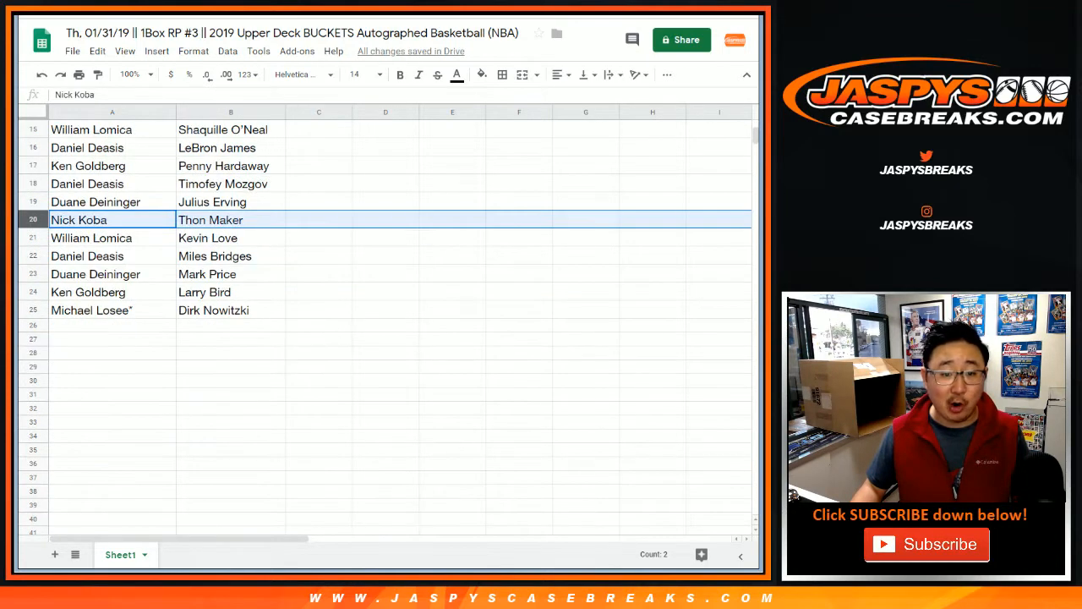
left_click(111, 237)
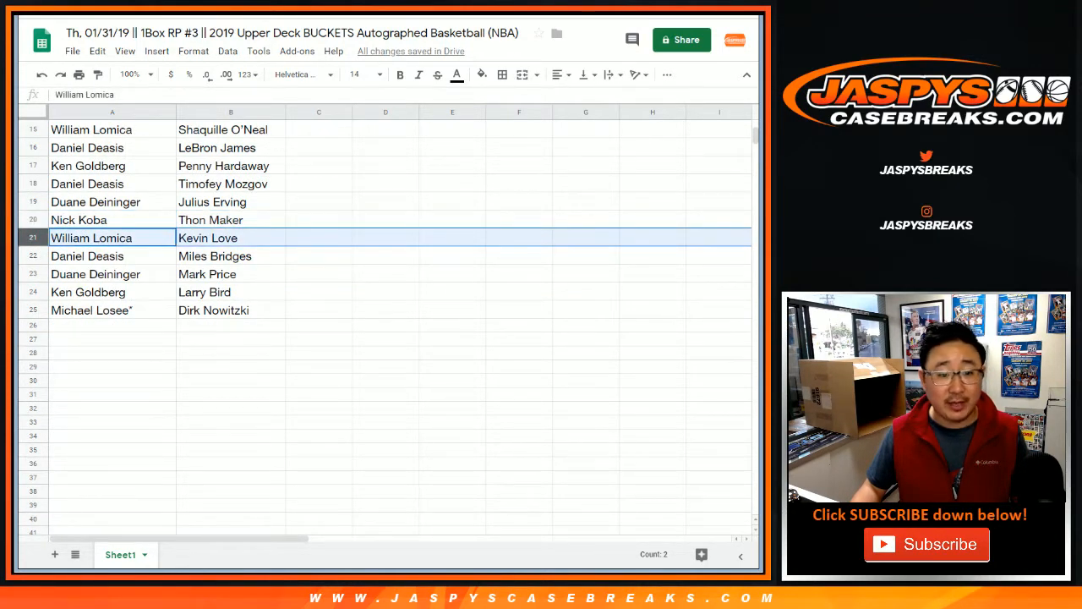
left_click(111, 274)
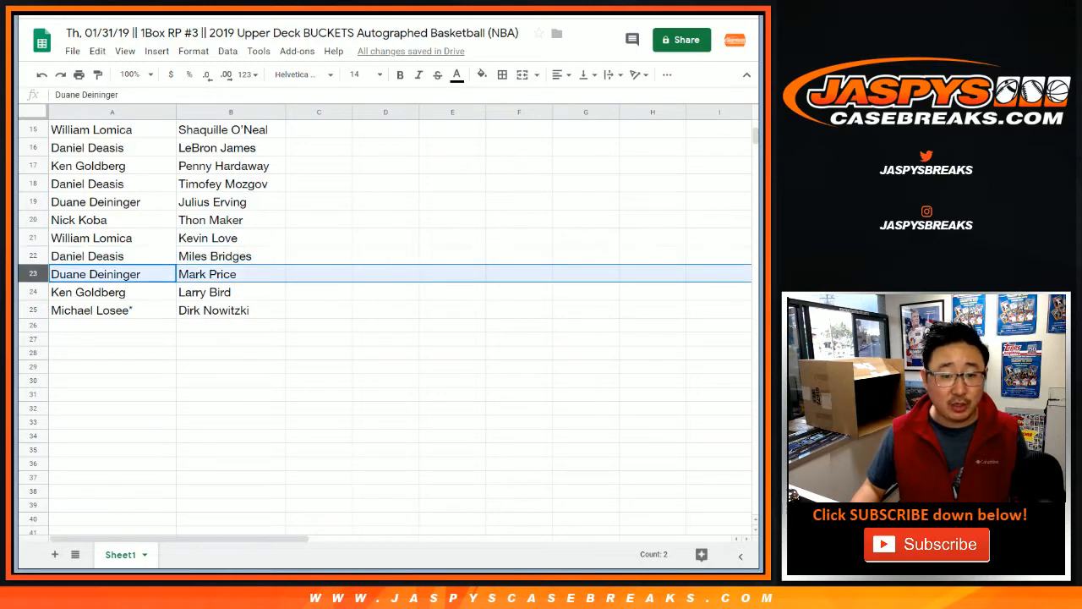
left_click(111, 309)
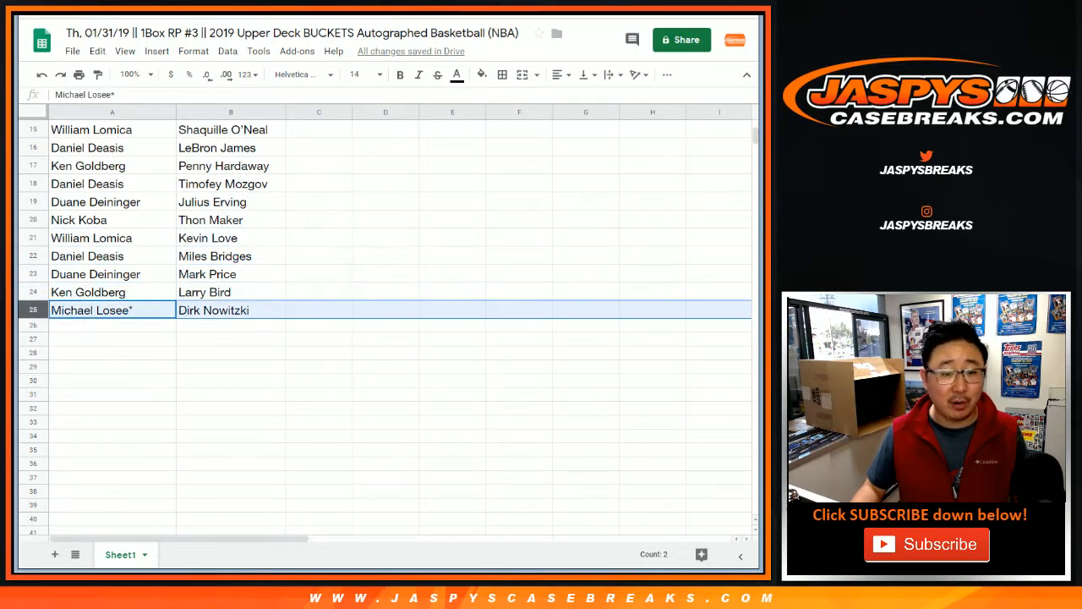
scroll("up", 3)
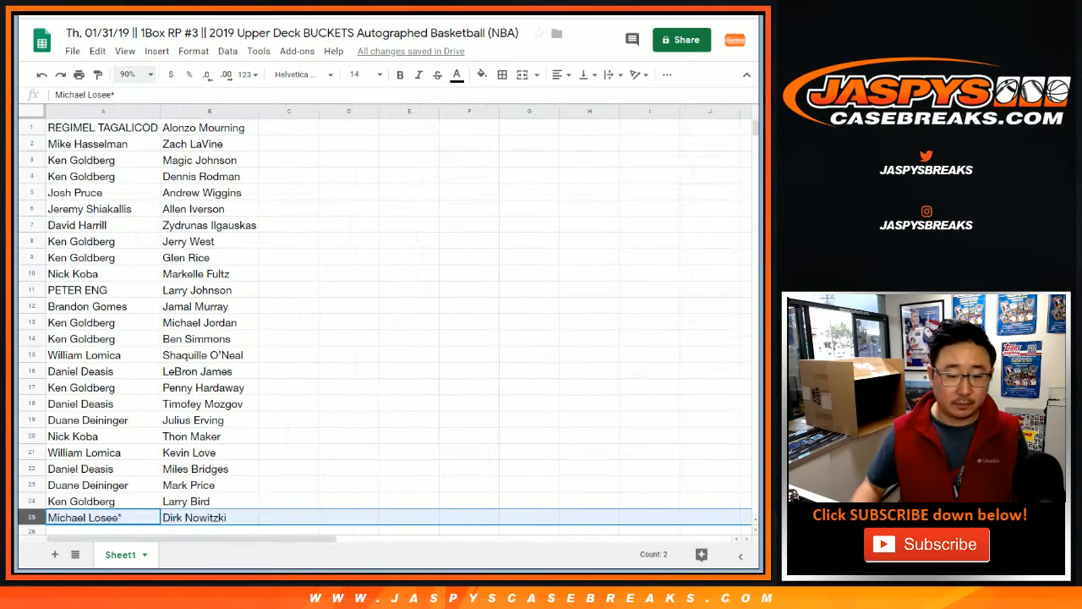
left_click(209, 127)
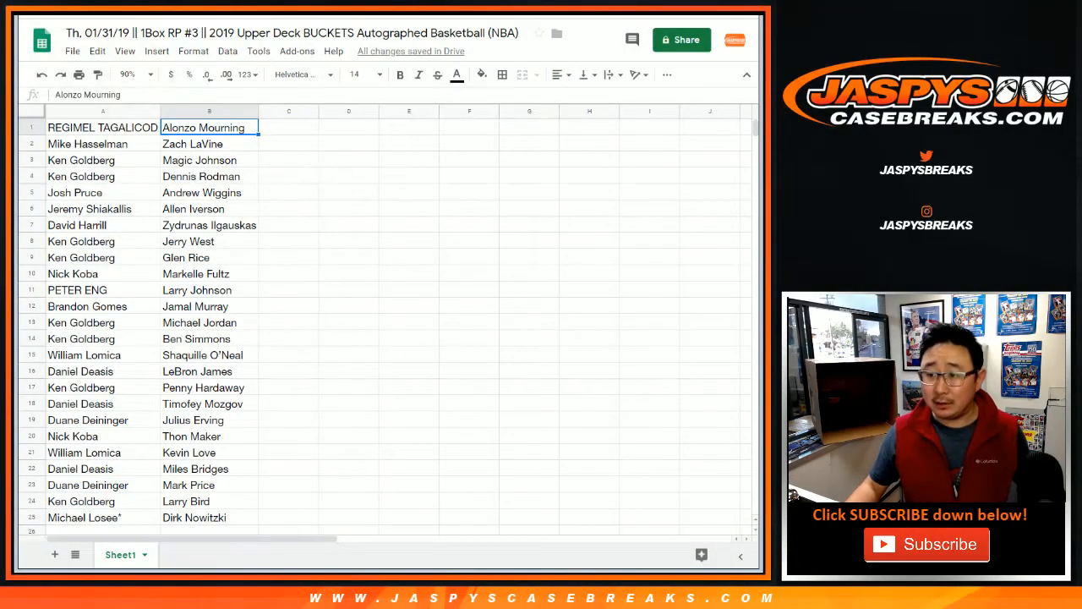
left_click(210, 112)
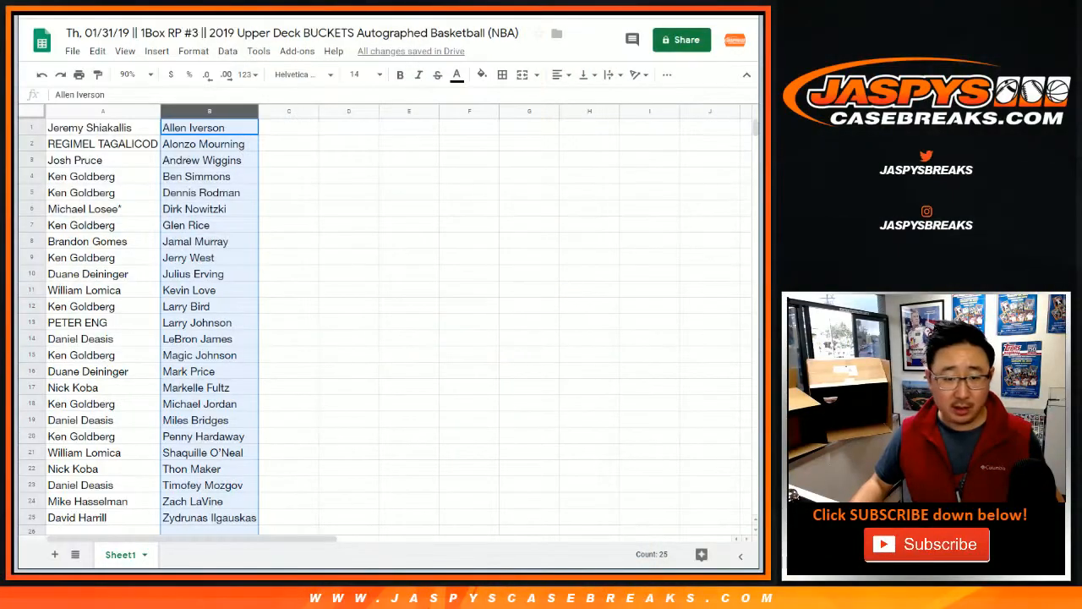
left_click(85, 289)
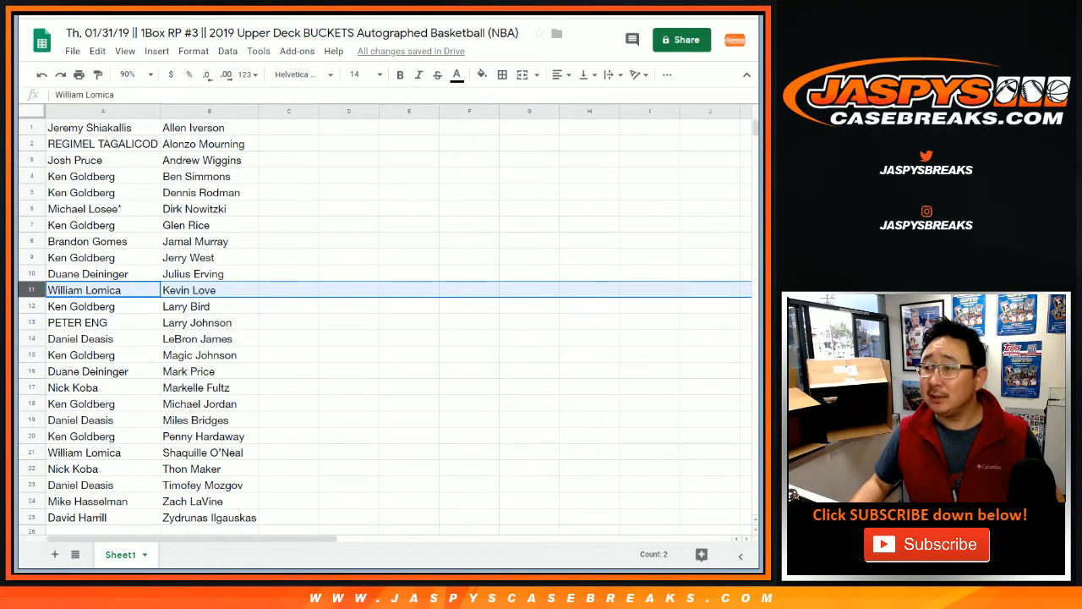
left_click(101, 127)
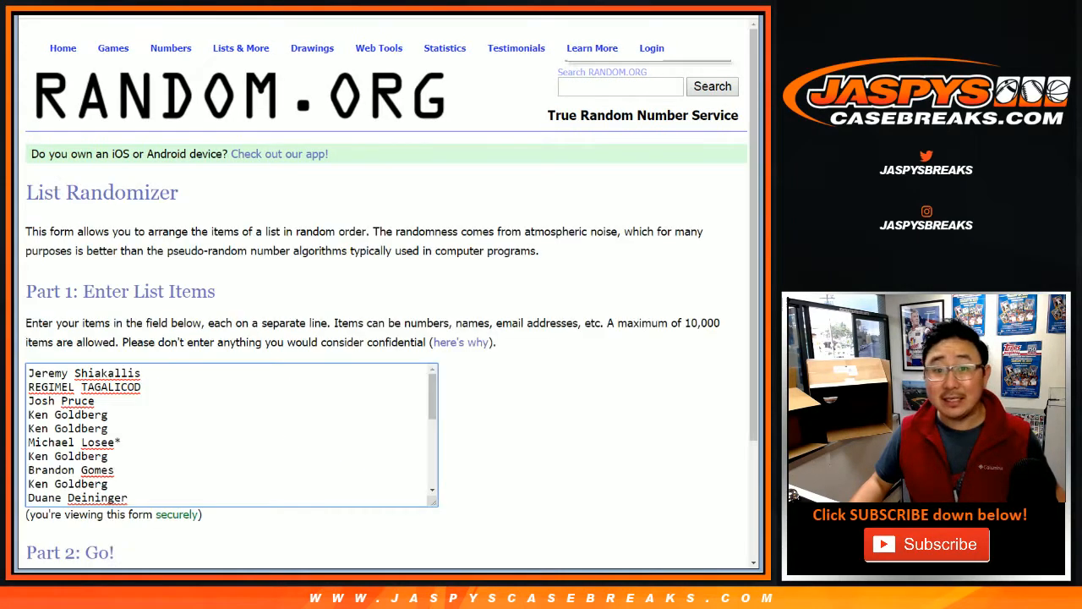
scroll("down", 3)
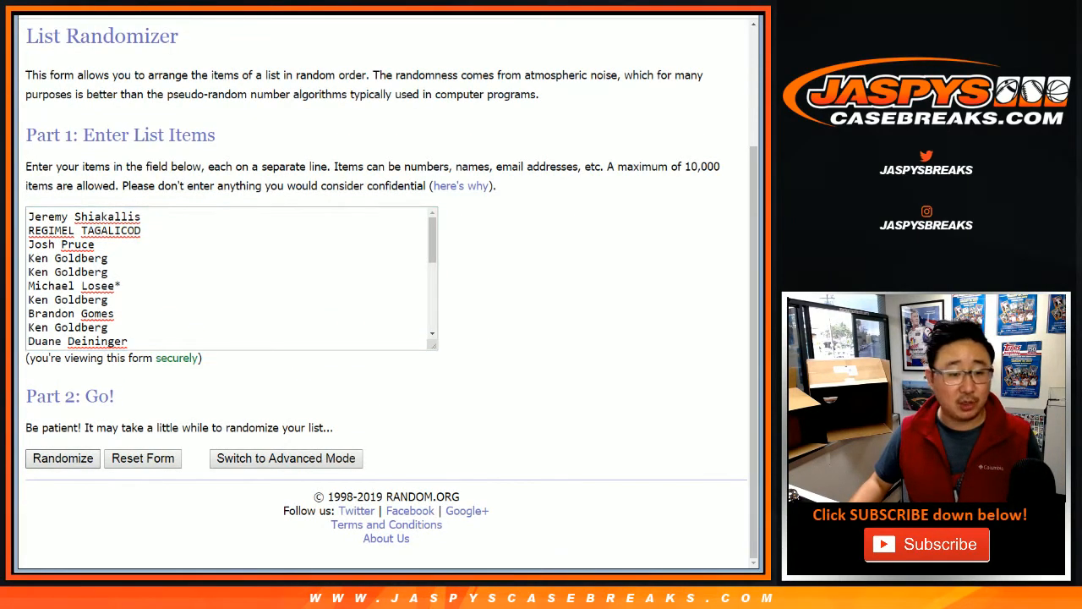
left_click(63, 457)
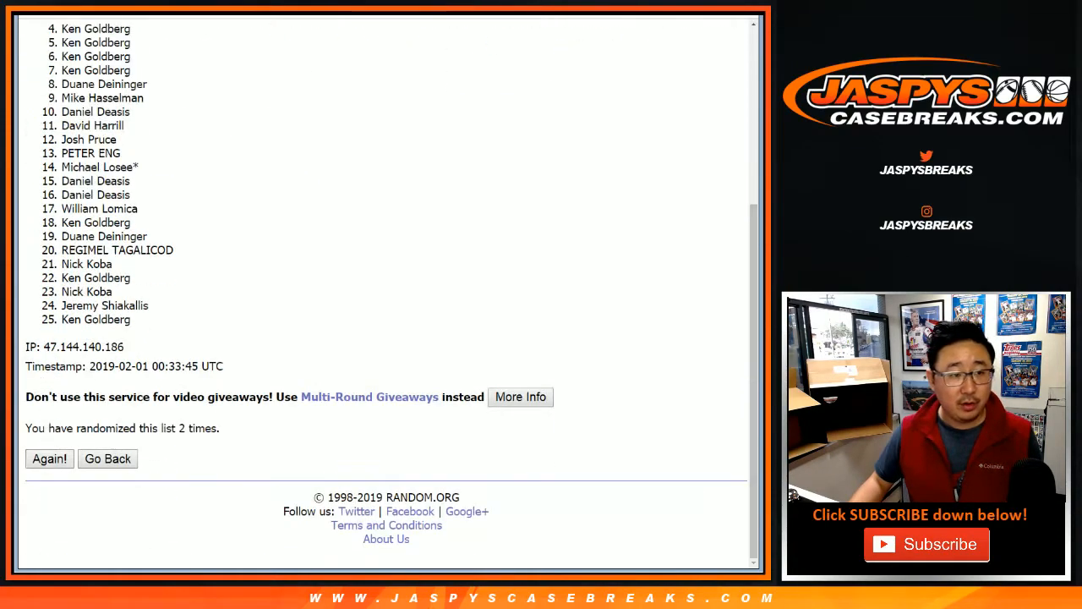
left_click(49, 458)
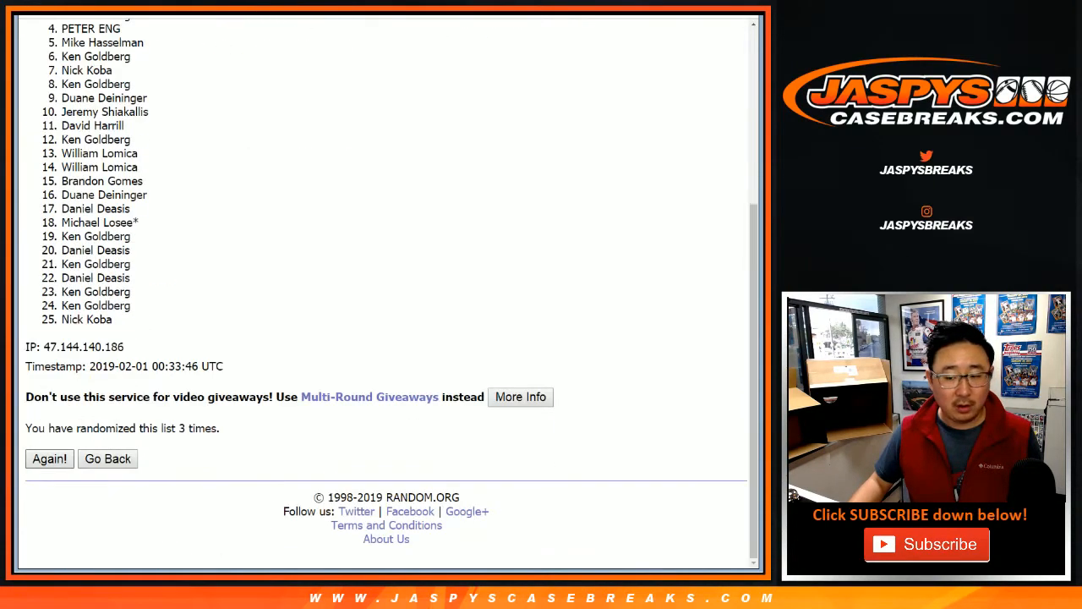
left_click(49, 458)
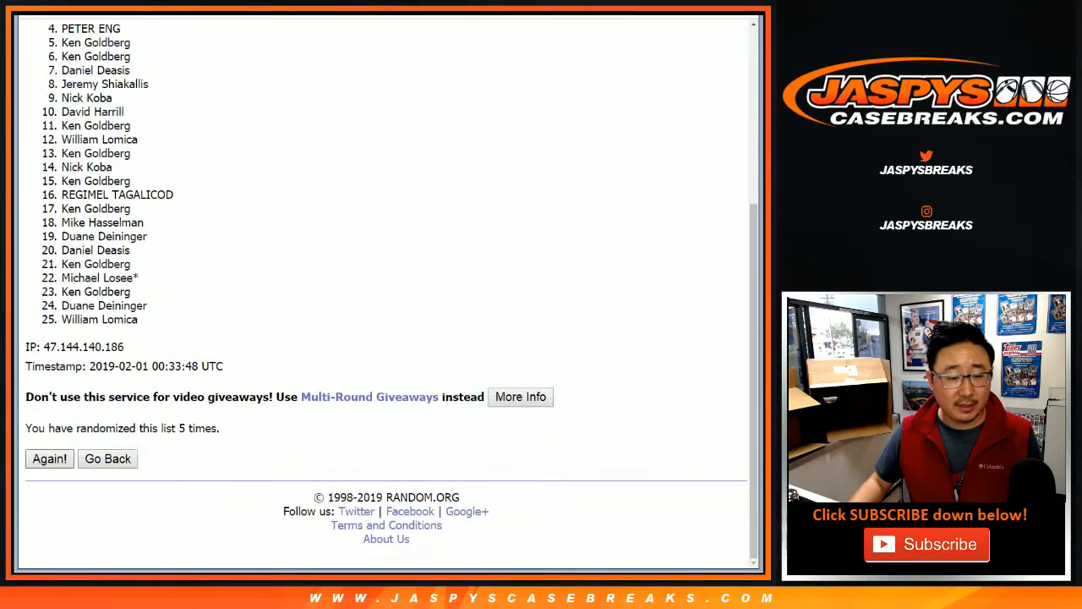
left_click(49, 459)
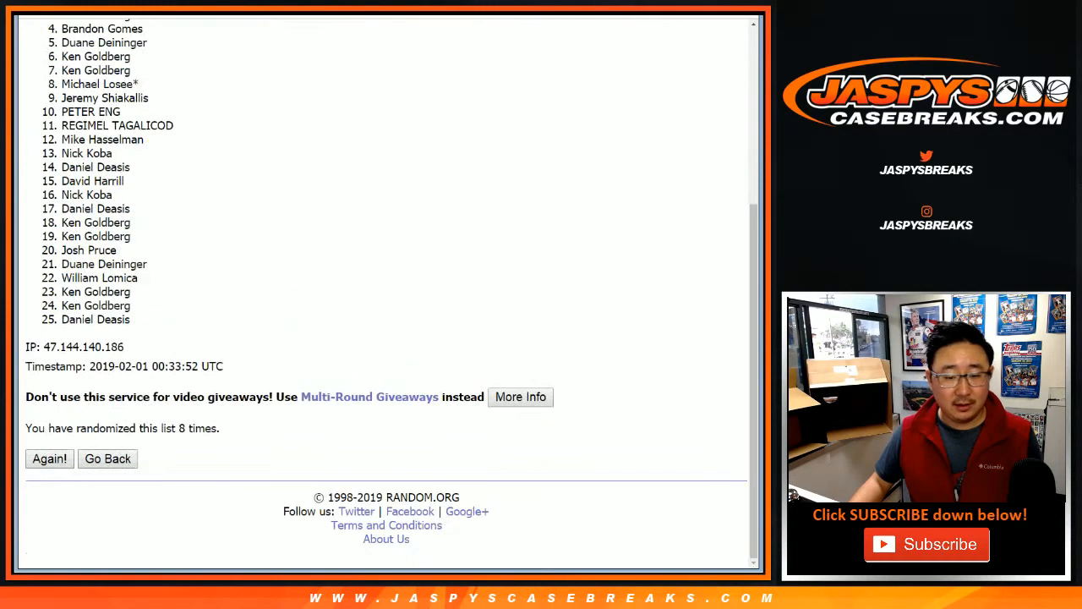
left_click(49, 458)
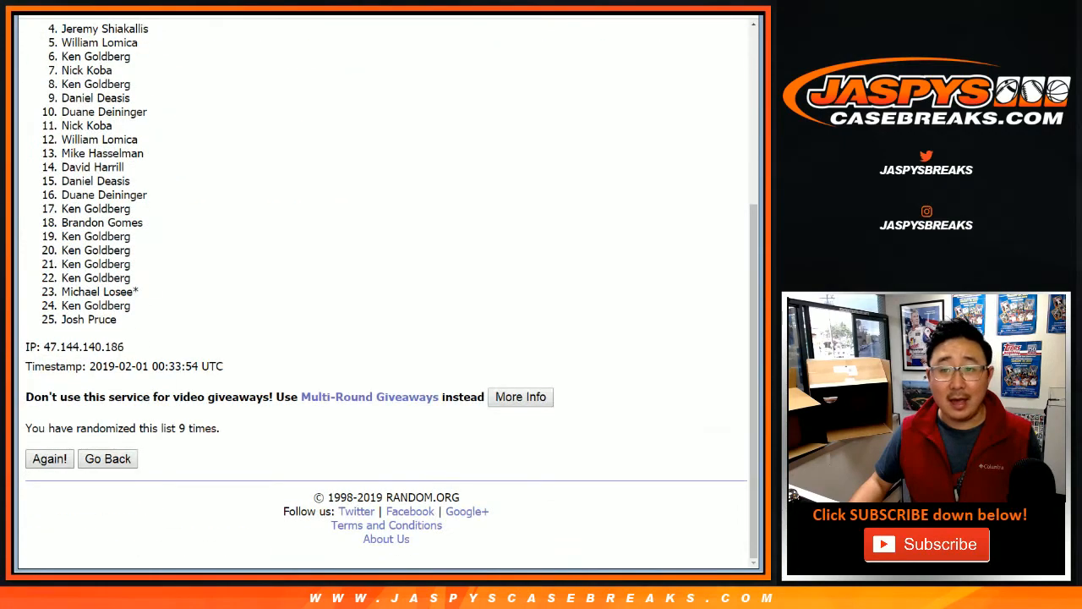
double_click(189, 428)
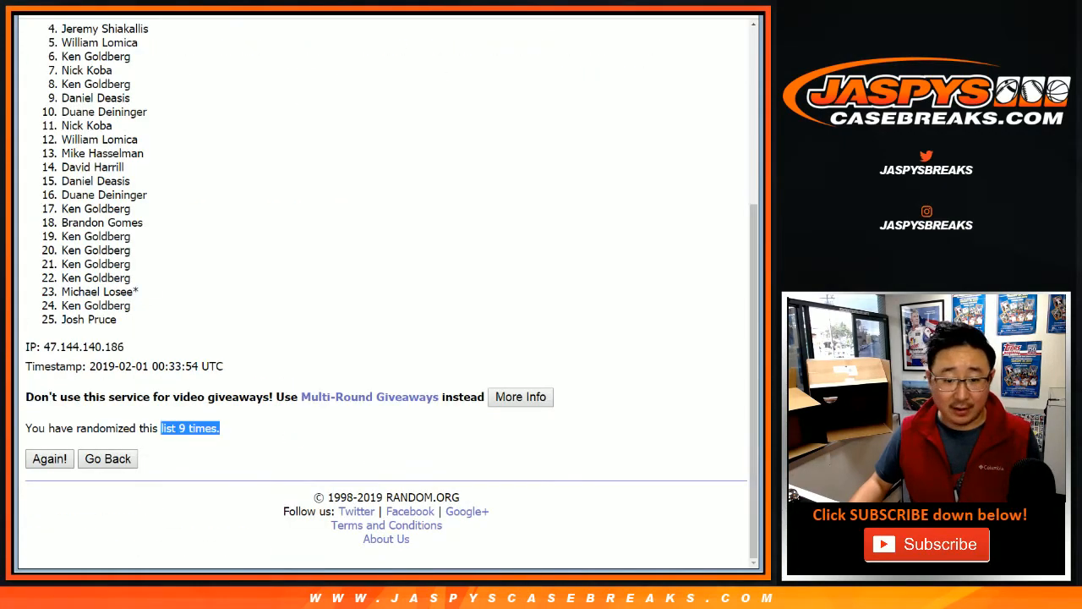
left_click(49, 458)
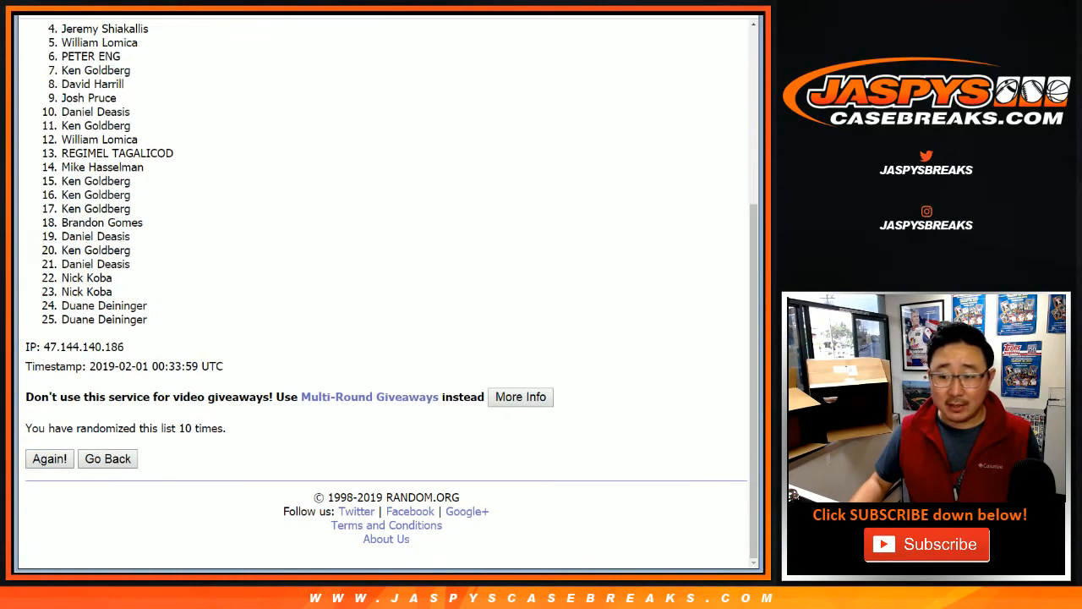
scroll("up", 3)
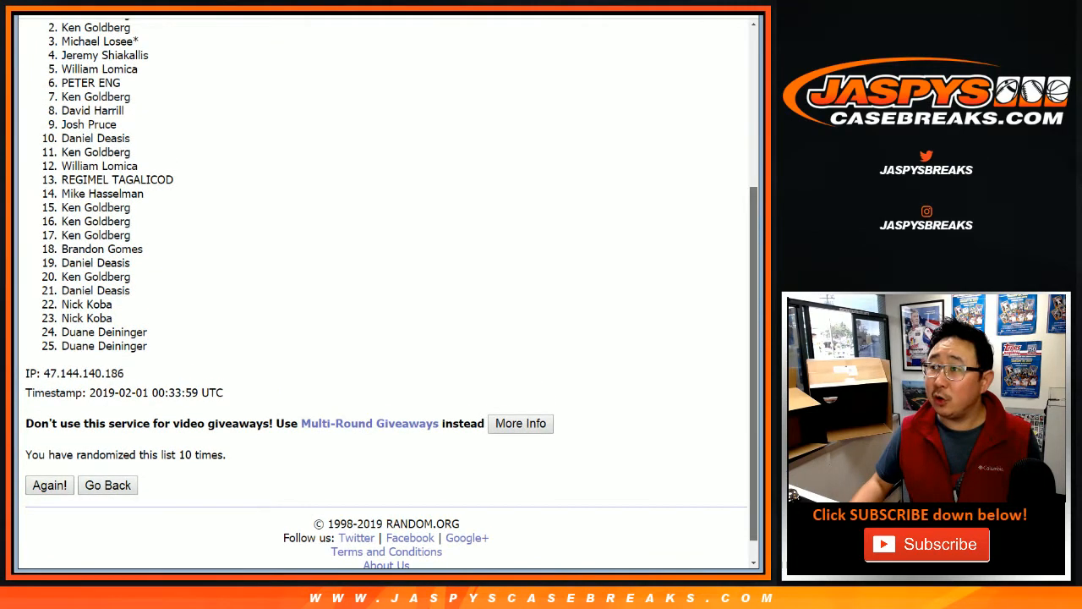
scroll("up", 3)
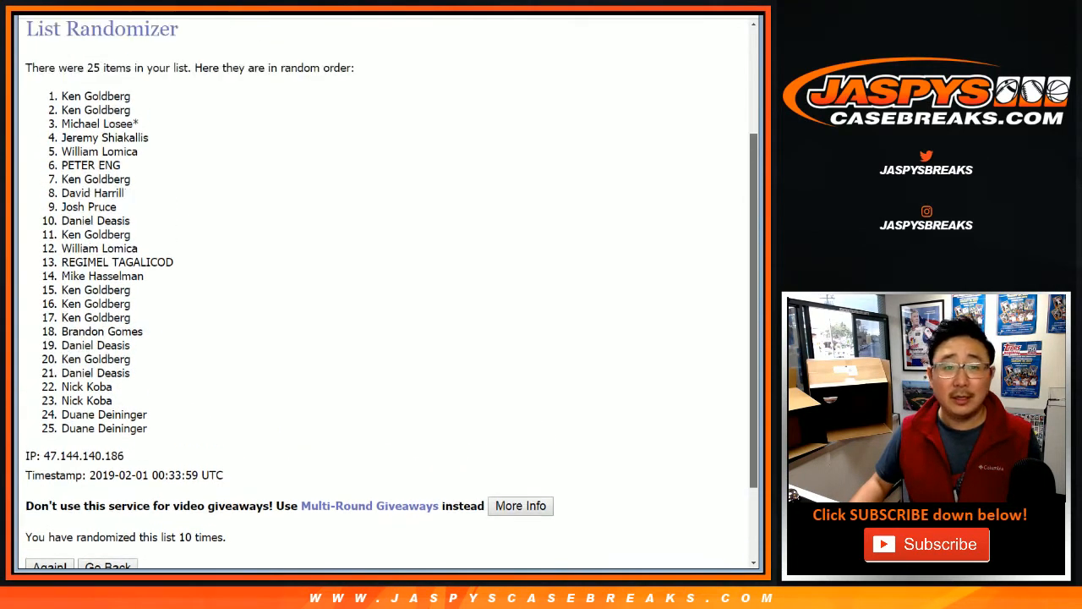
scroll("up", 3)
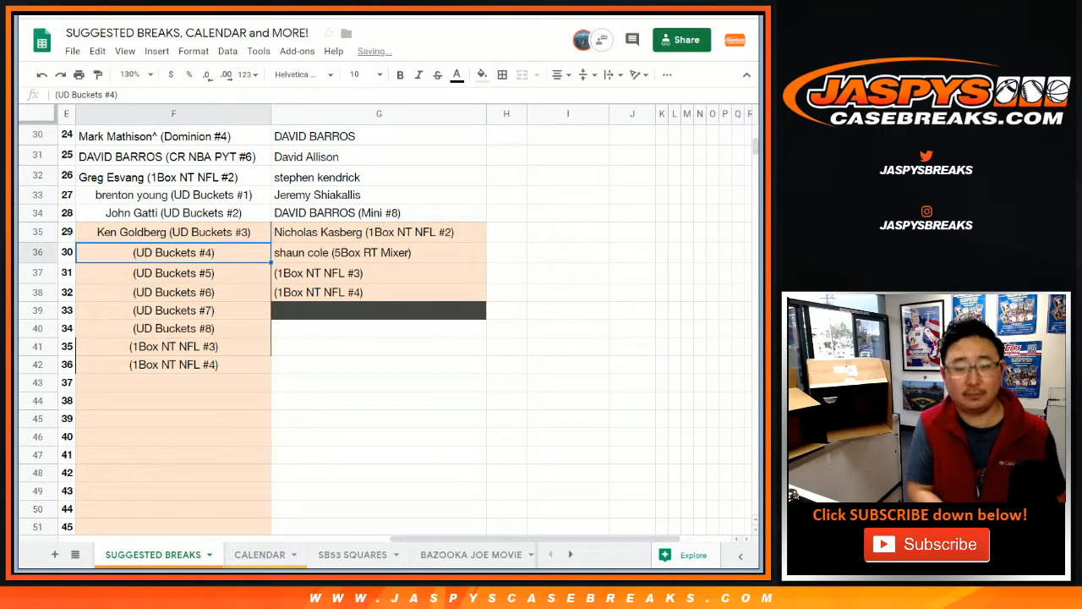
Switch to the SUGGESTED BREAKS sheet and scroll up to the Superb Owl square winners table
left_click(482, 75)
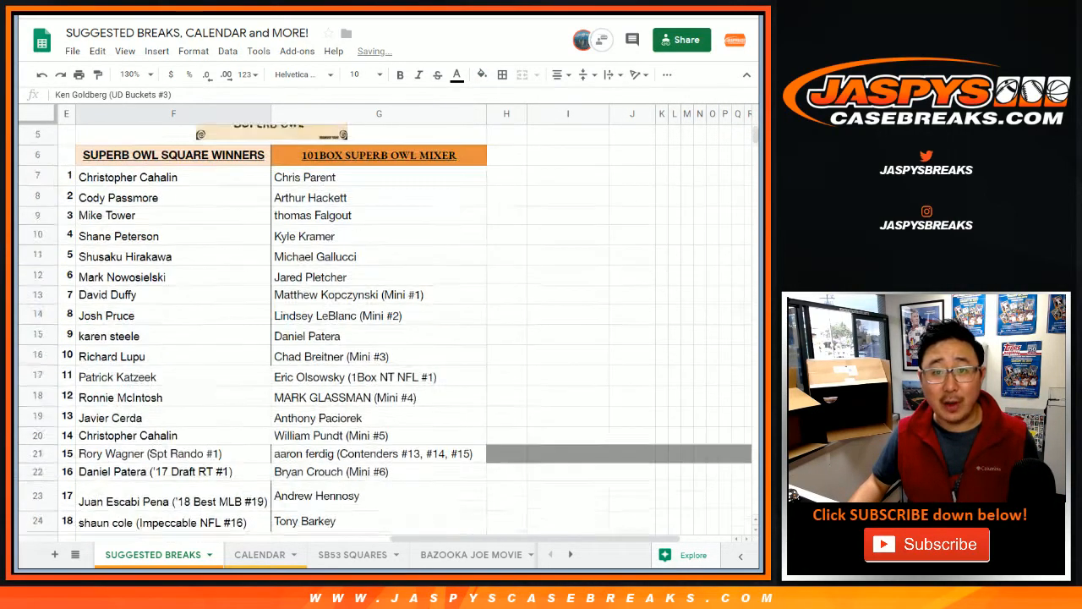
scroll("up", 3)
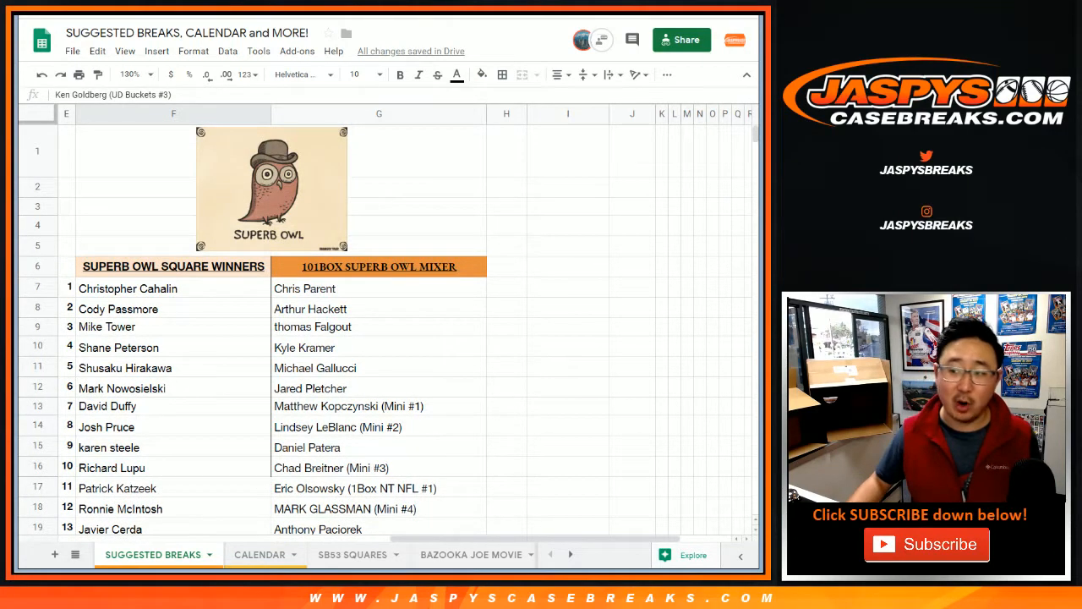